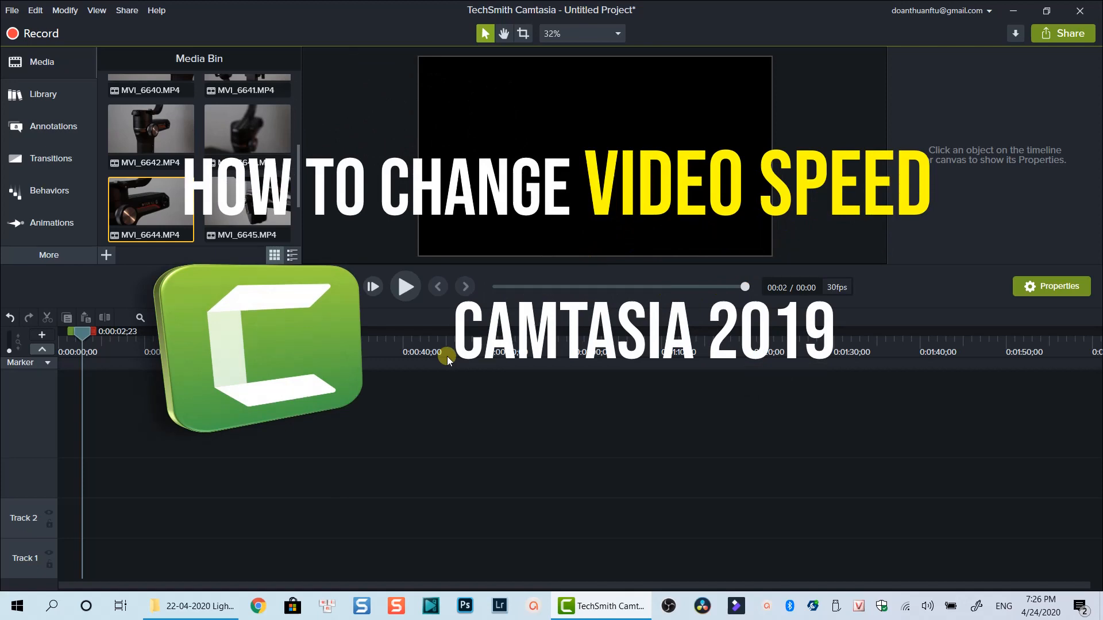
mouse_move(302, 196)
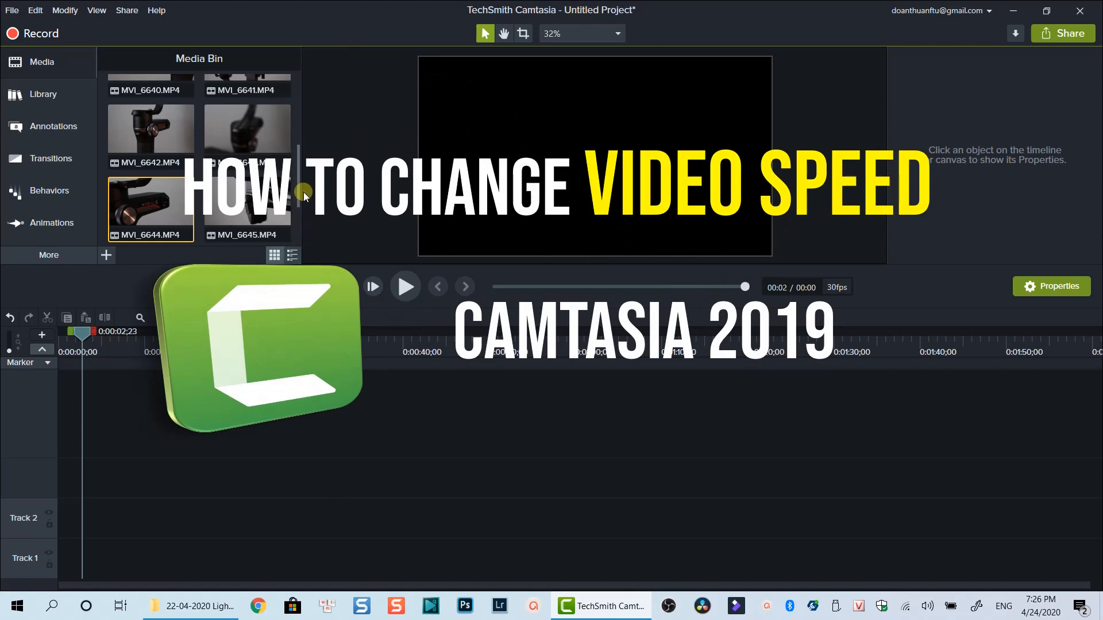
Review the file details of MVI_6648 in the media bin, then close them.
scroll(up, 3)
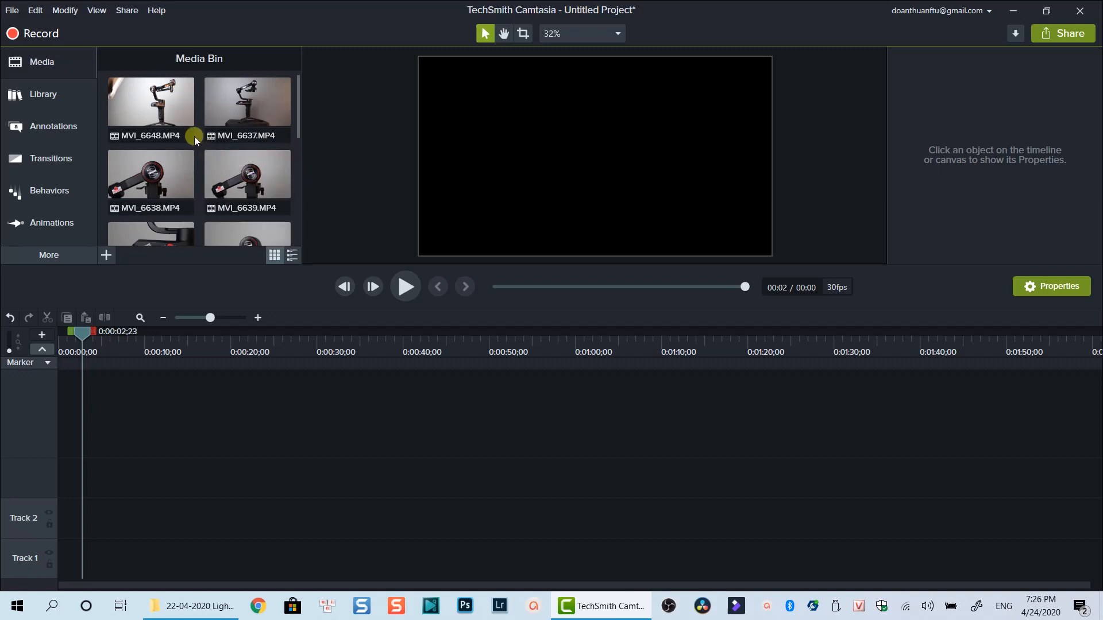
right_click(149, 109)
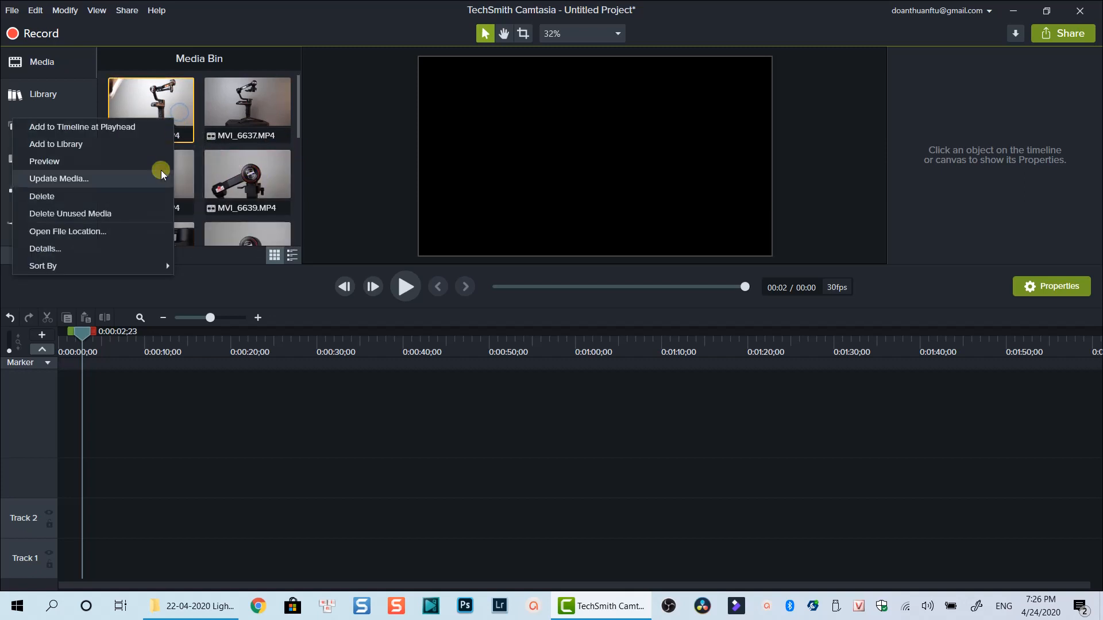
click(45, 248)
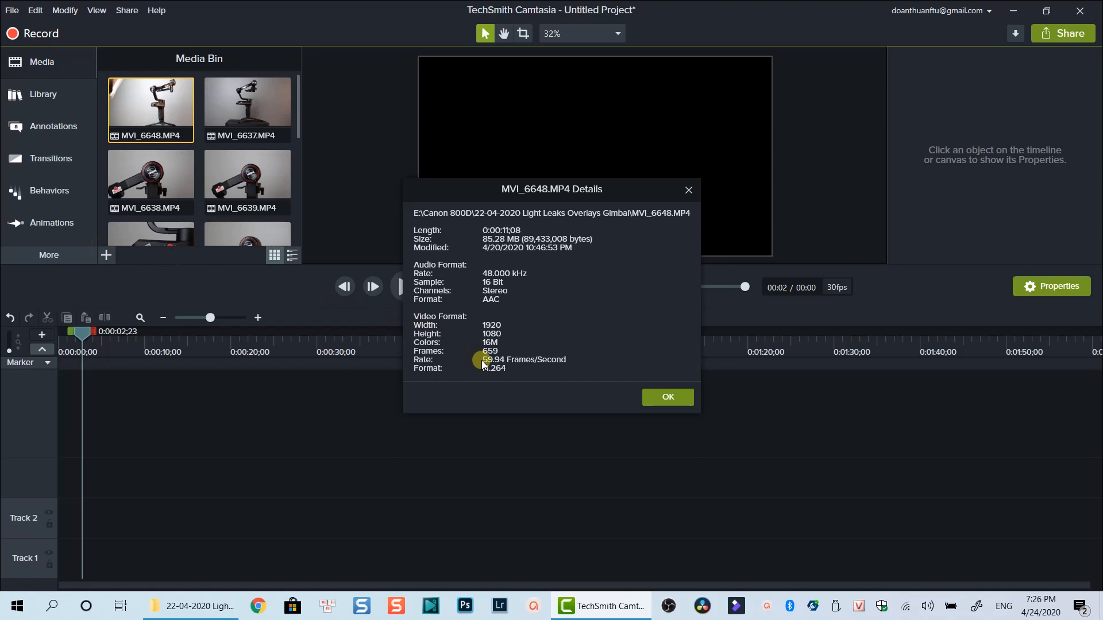
mouse_move(513, 368)
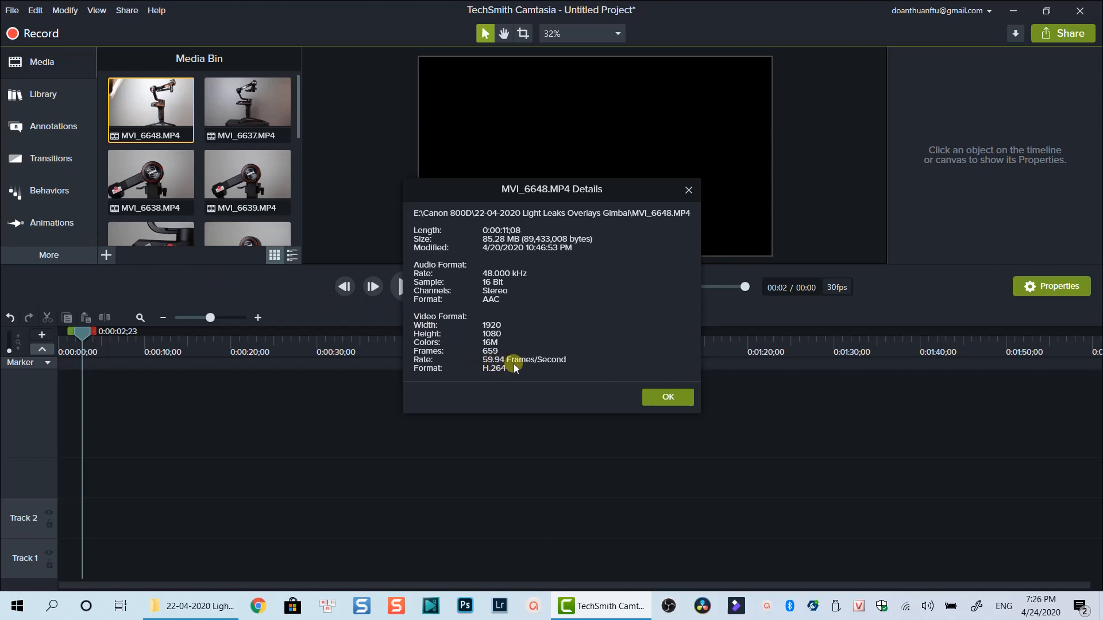
mouse_move(571, 380)
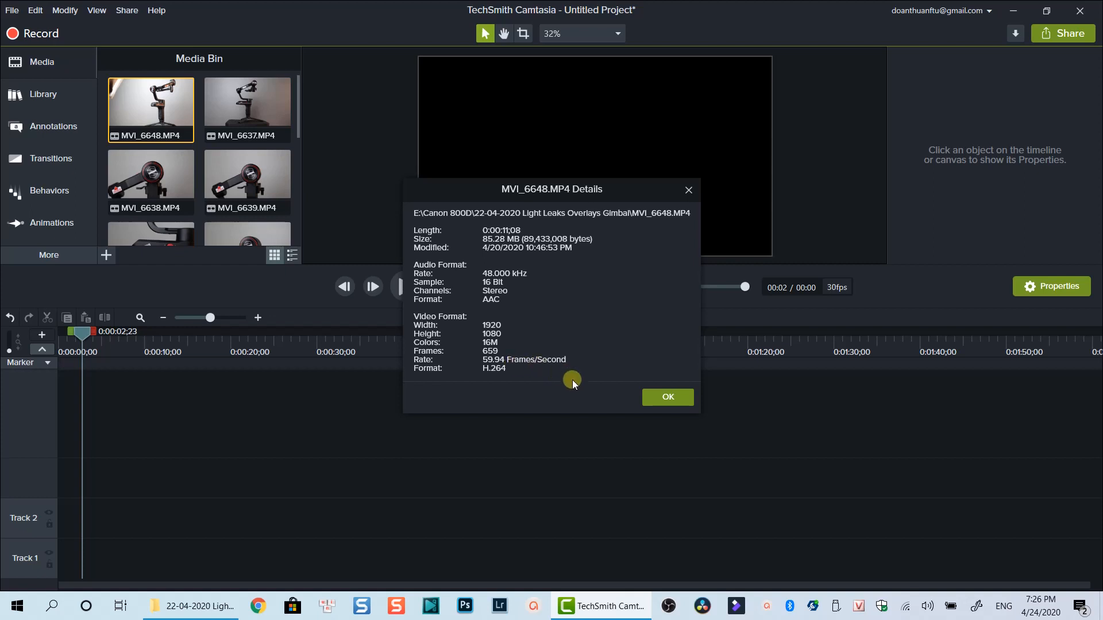
click(666, 397)
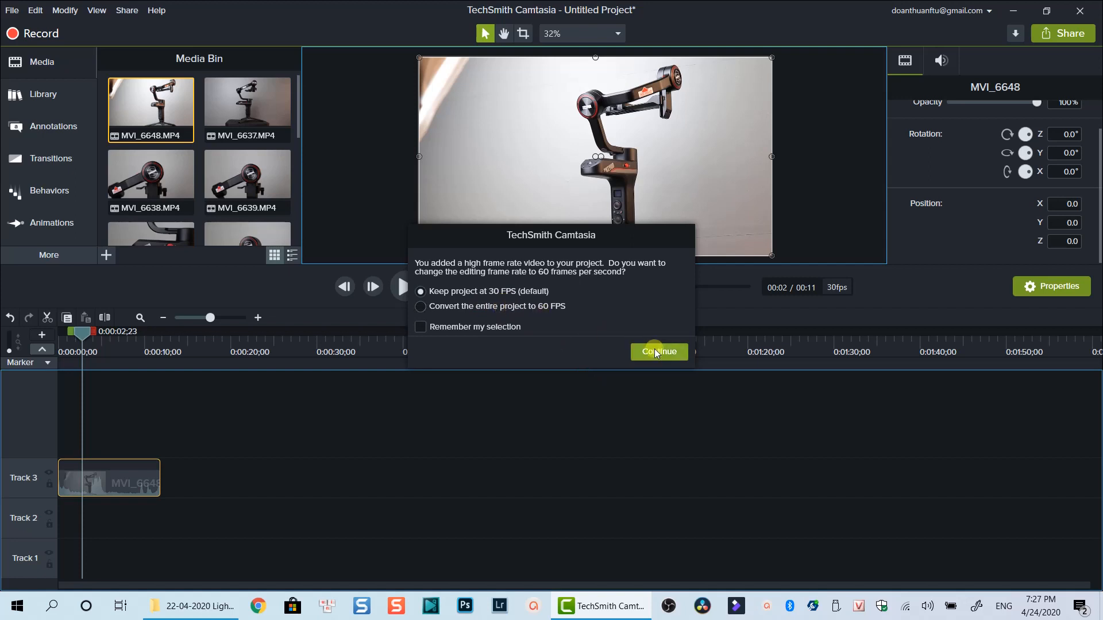
mouse_move(461, 331)
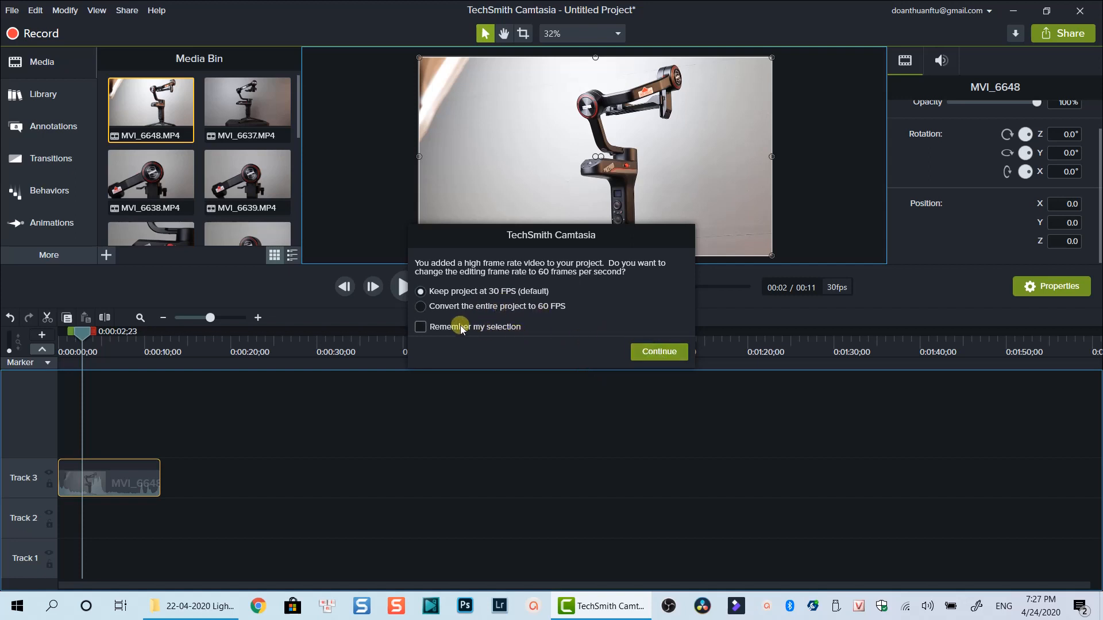
Keep the project at 30 FPS with 'Remember my selection' ticked and continue.
click(421, 327)
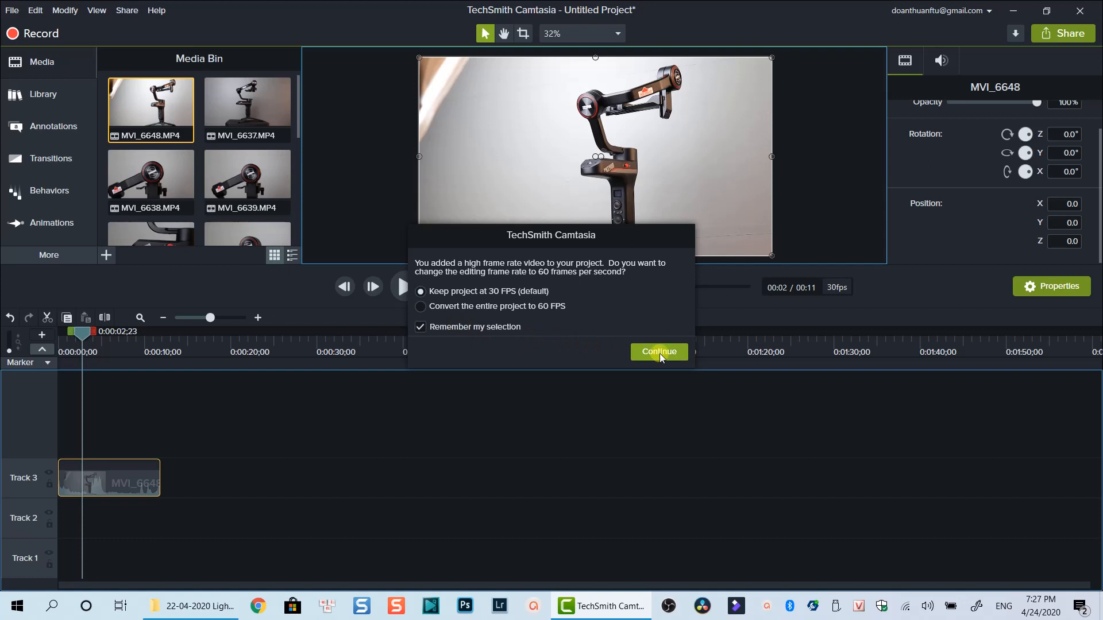
click(658, 352)
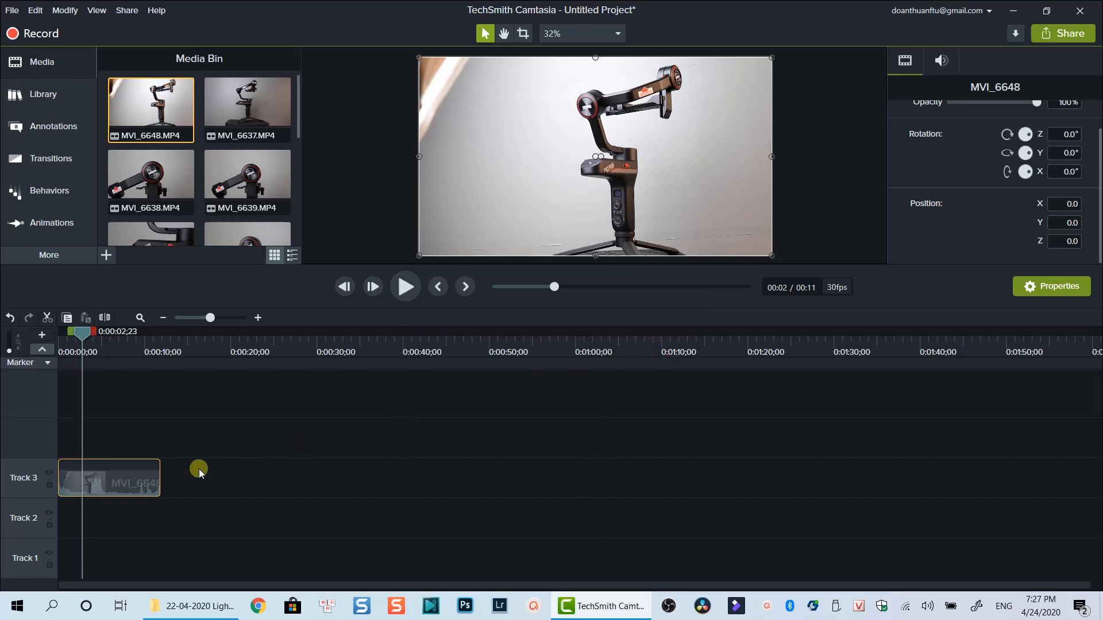
right_click(132, 483)
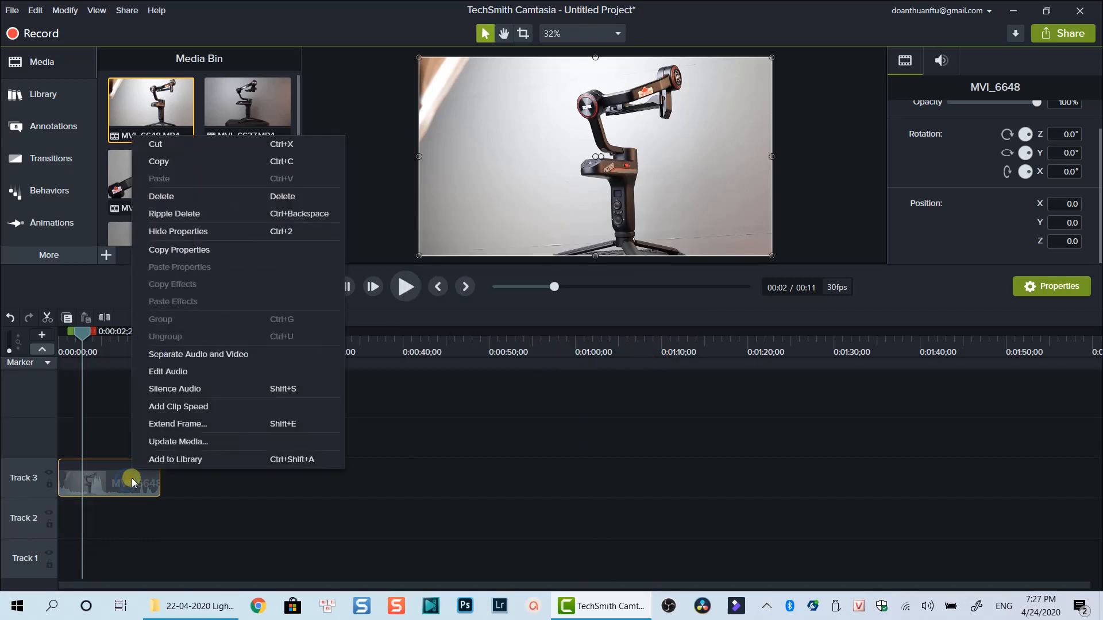
mouse_move(169, 389)
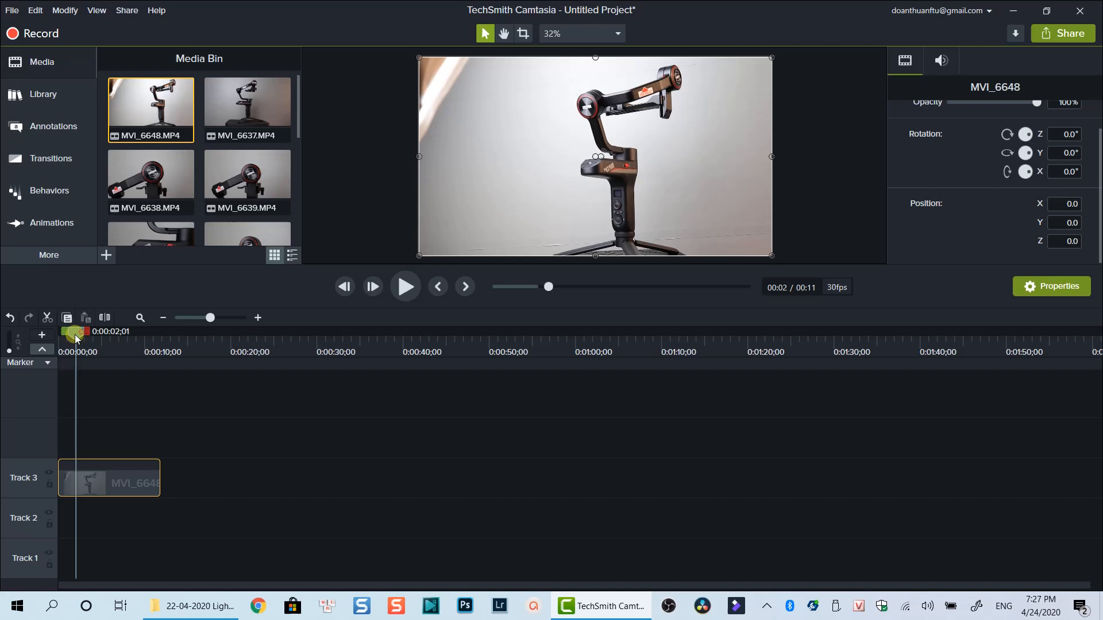
click(405, 286)
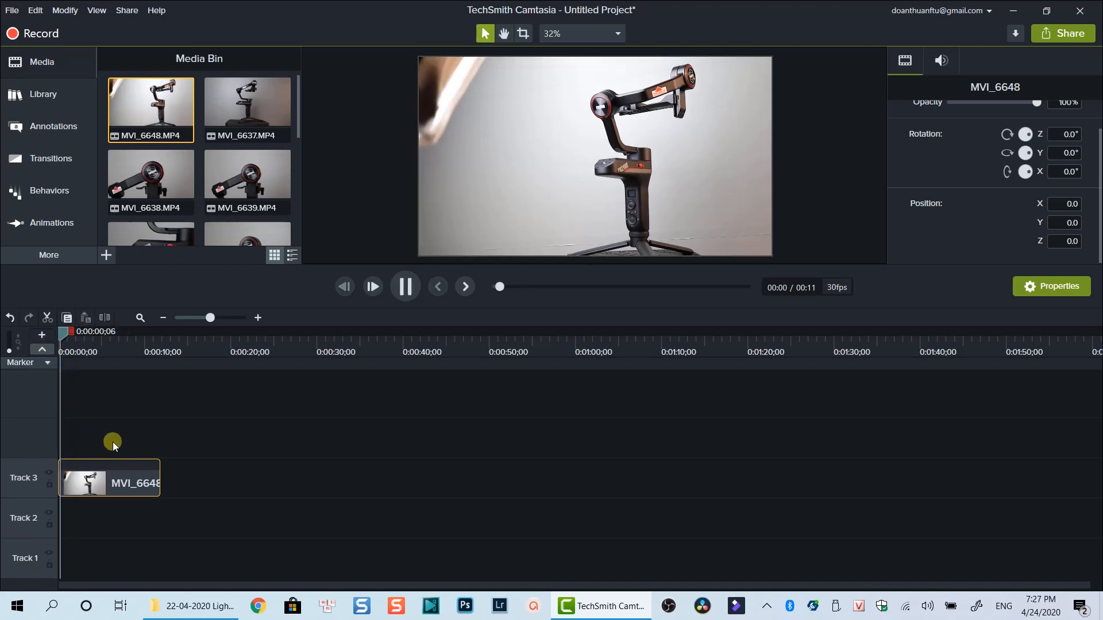
click(405, 286)
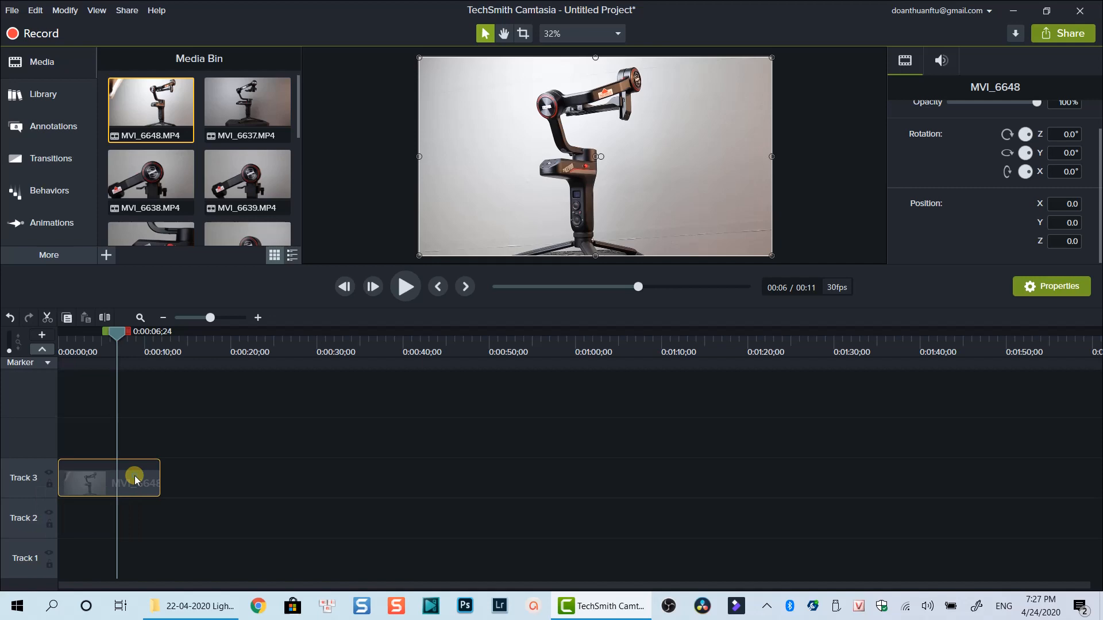
Add Clip Speed to MVI_6648 and set Speed to 0.4 in Properties.
right_click(133, 478)
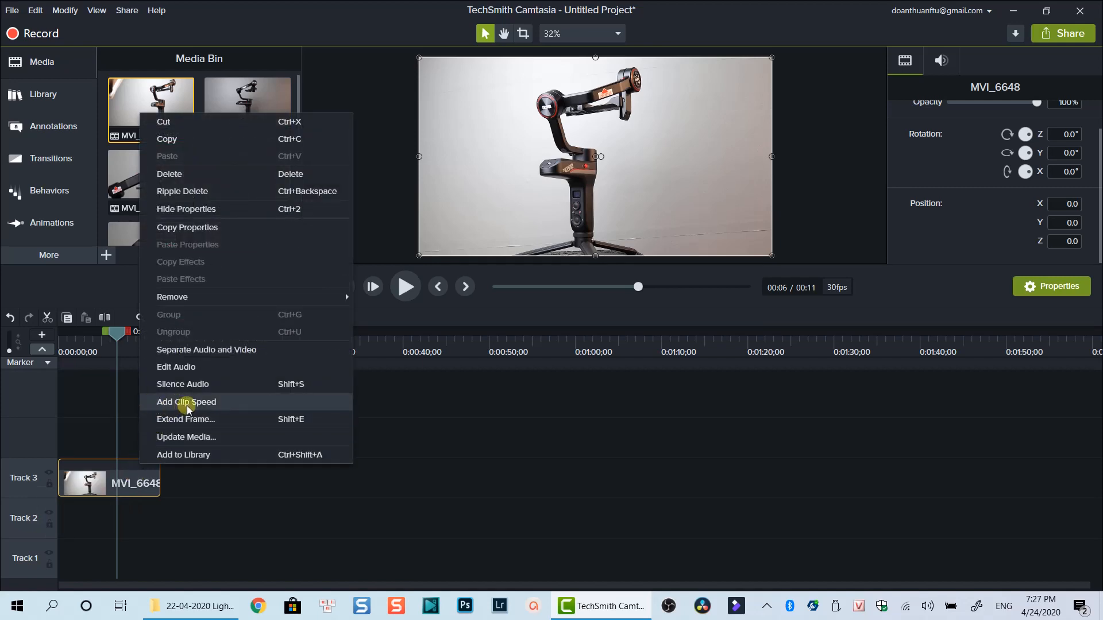
click(186, 403)
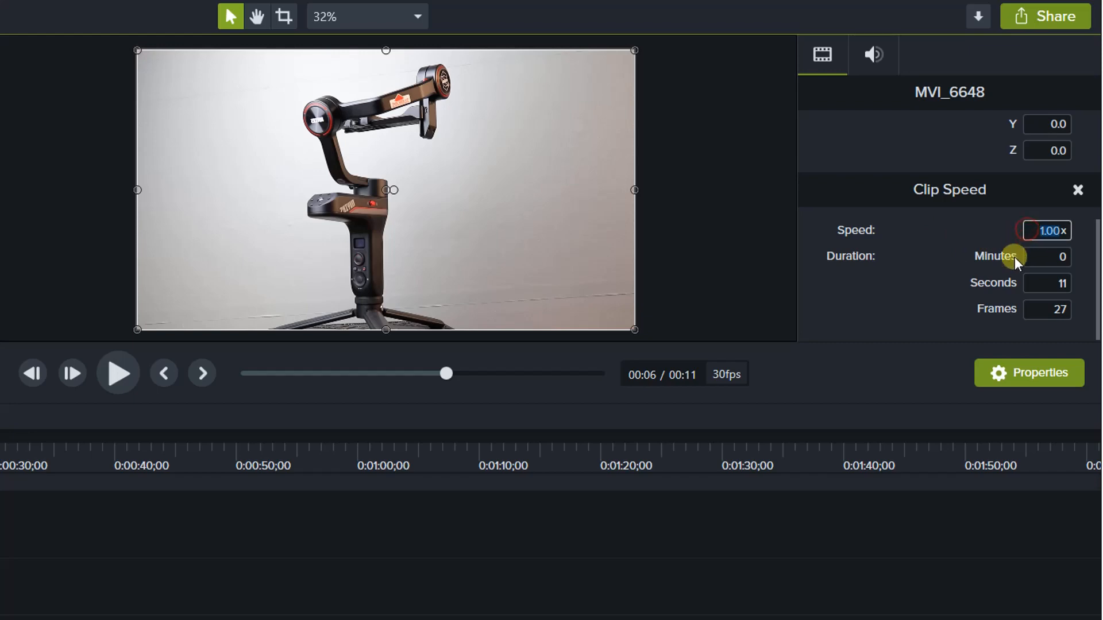
mouse_move(1032, 309)
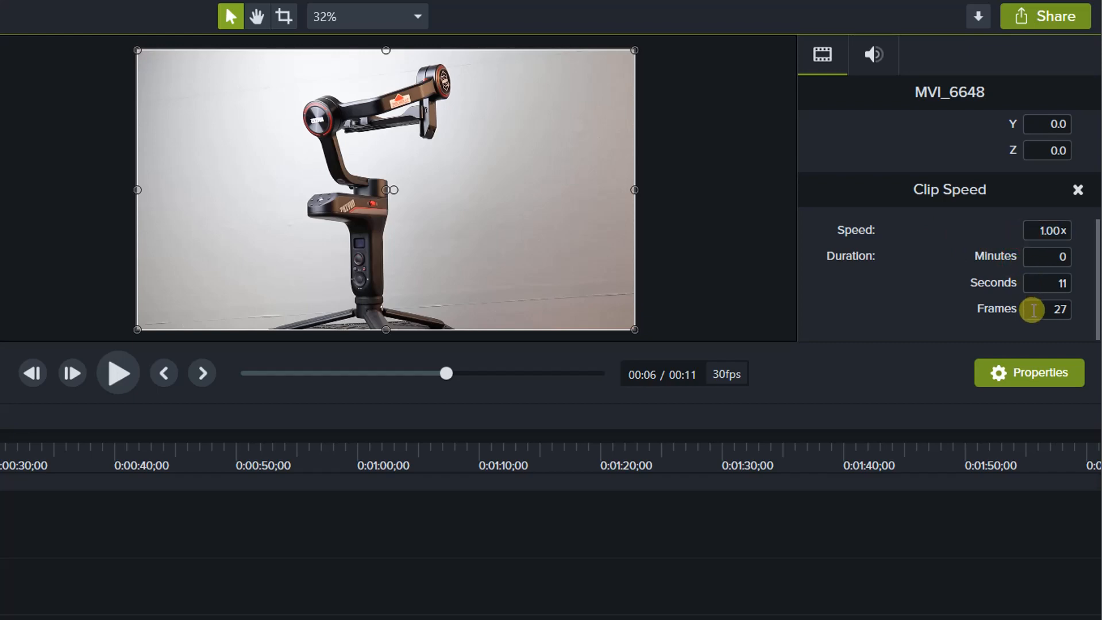
click(1047, 283)
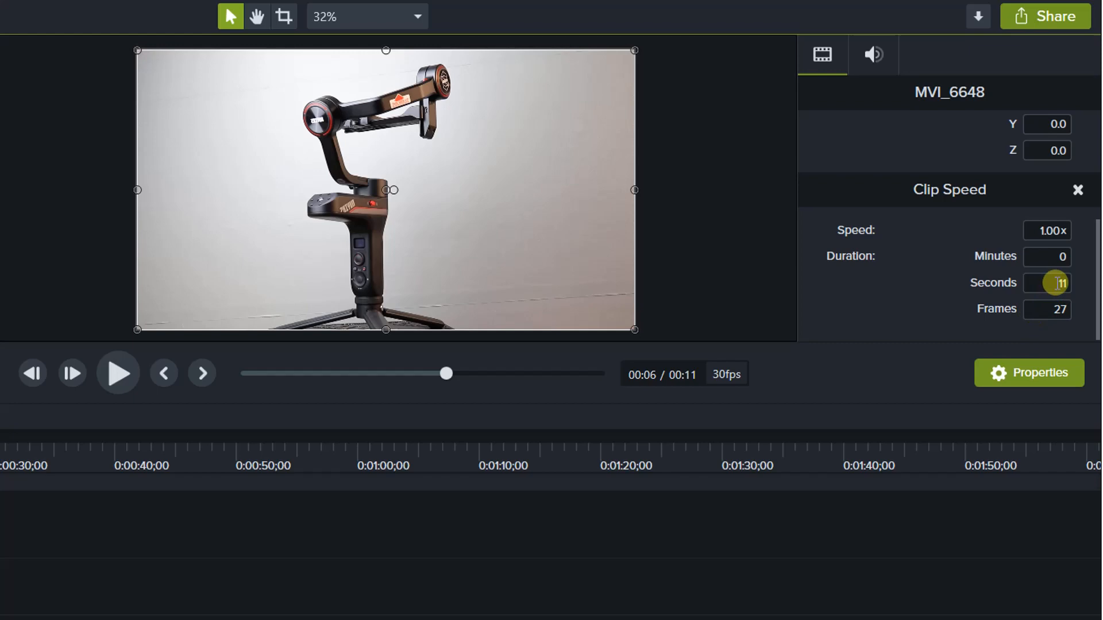
click(1048, 229)
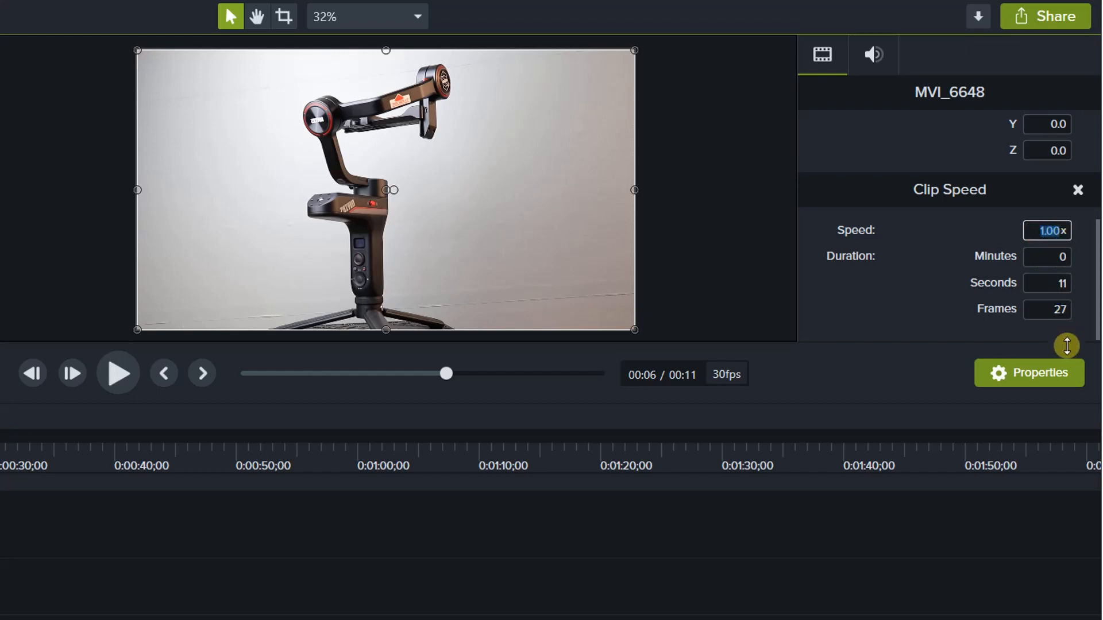
text(0.4)
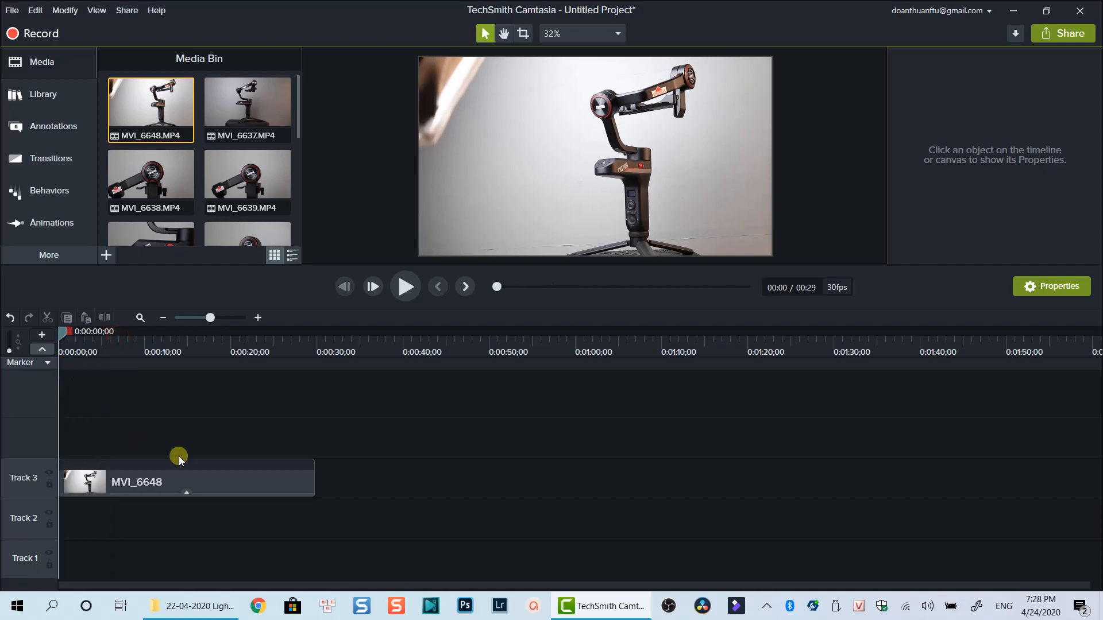
click(405, 286)
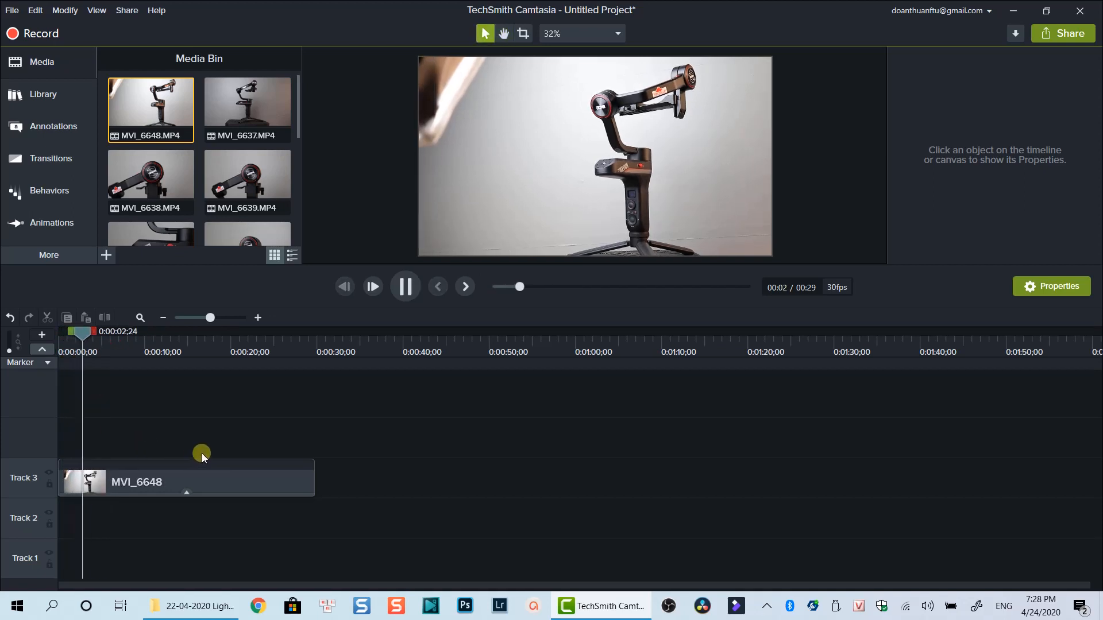
click(404, 286)
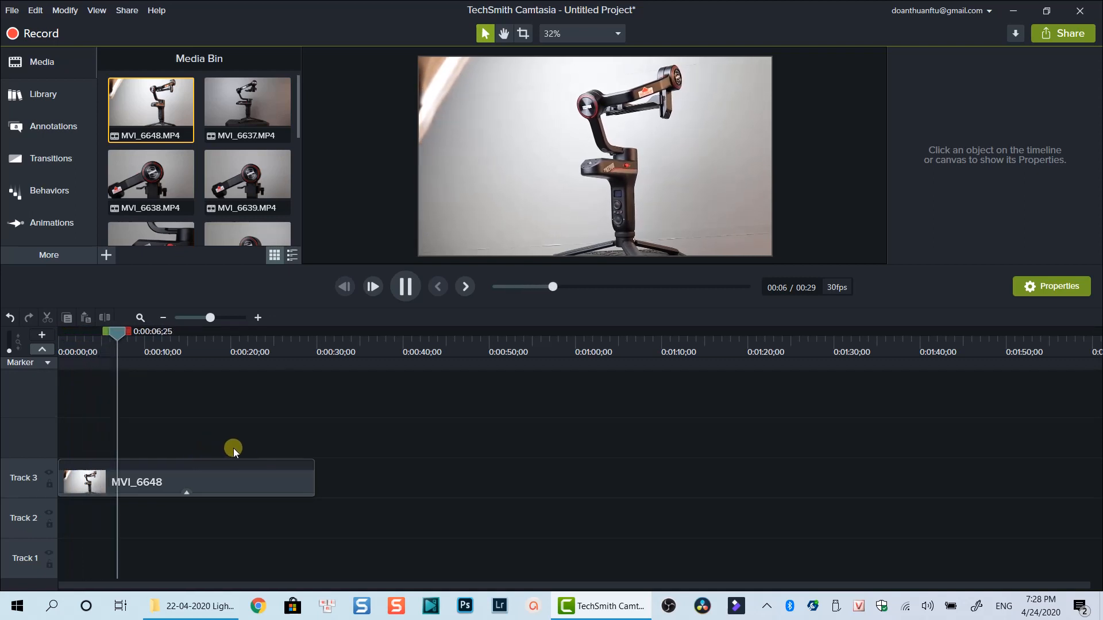
click(405, 286)
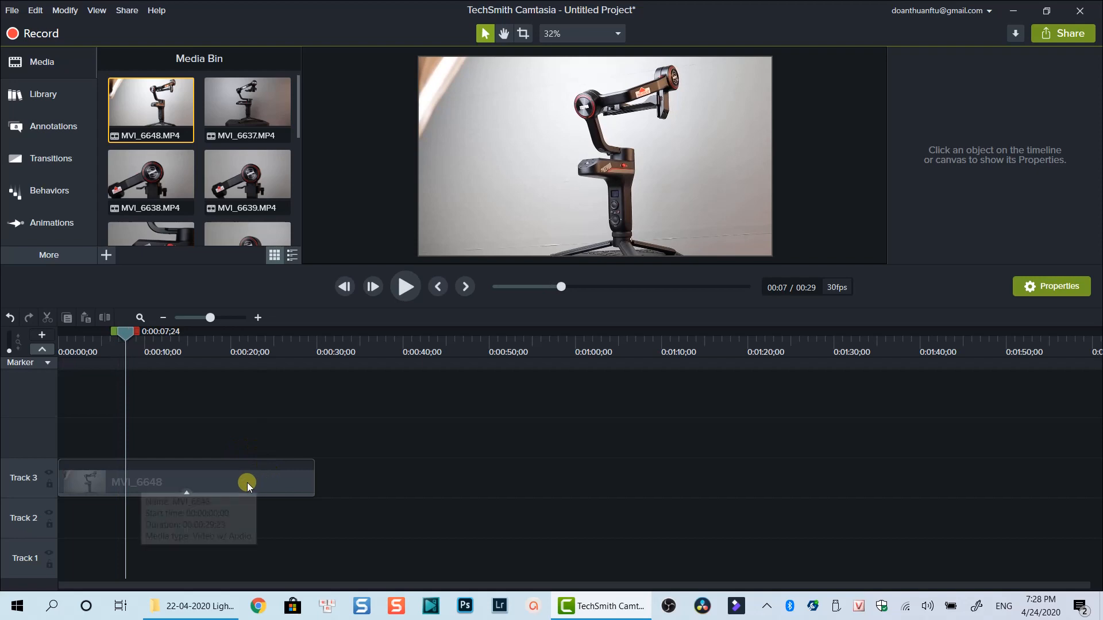
Remove Clip Speed from MVI_6648 so it returns to 11 seconds.
right_click(245, 483)
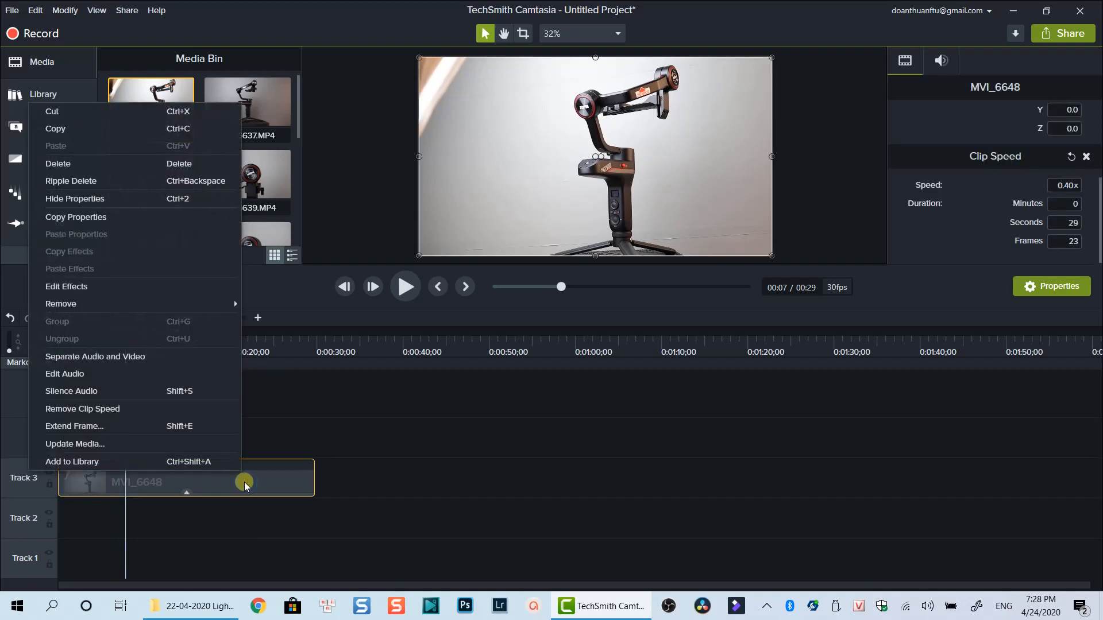
mouse_move(103, 396)
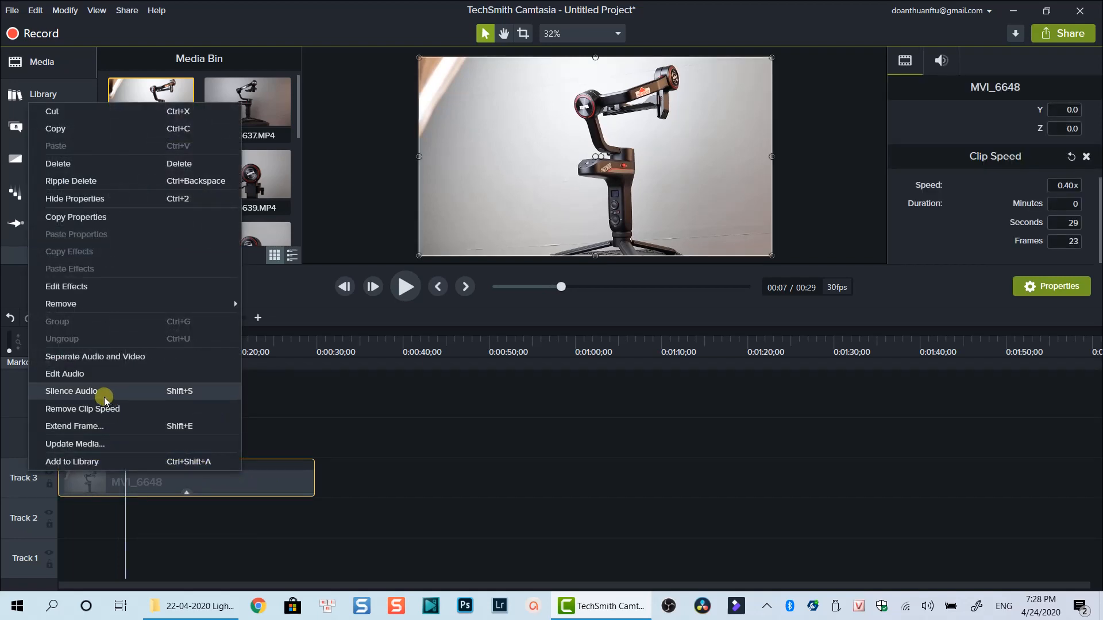
click(82, 409)
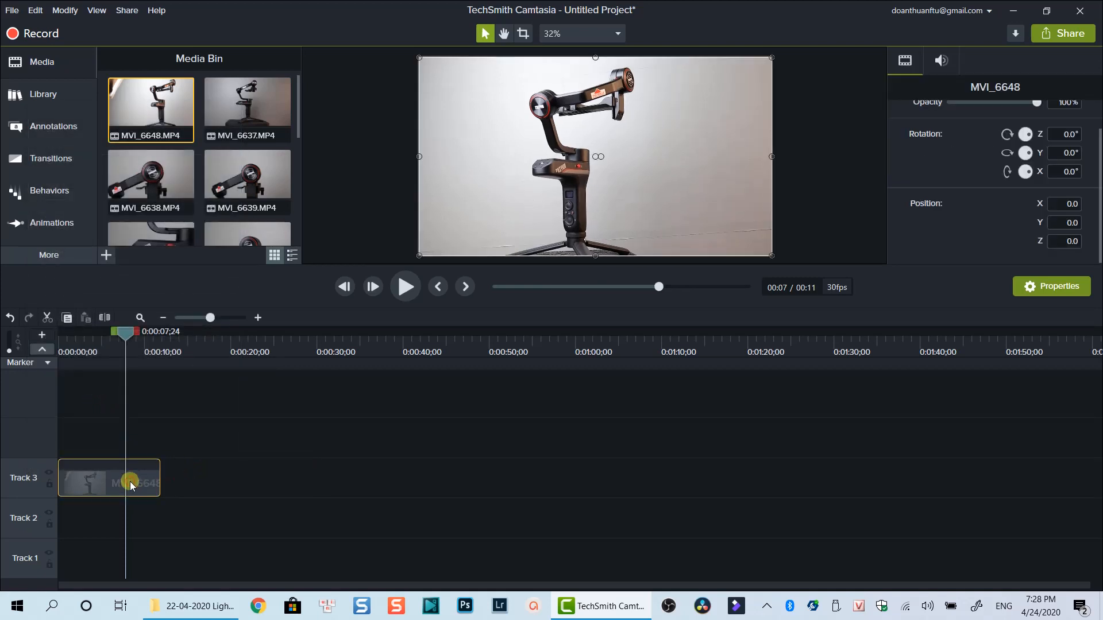
Add Clip Speed to MVI_6648 at 3.00x and play it back in the preview.
right_click(130, 485)
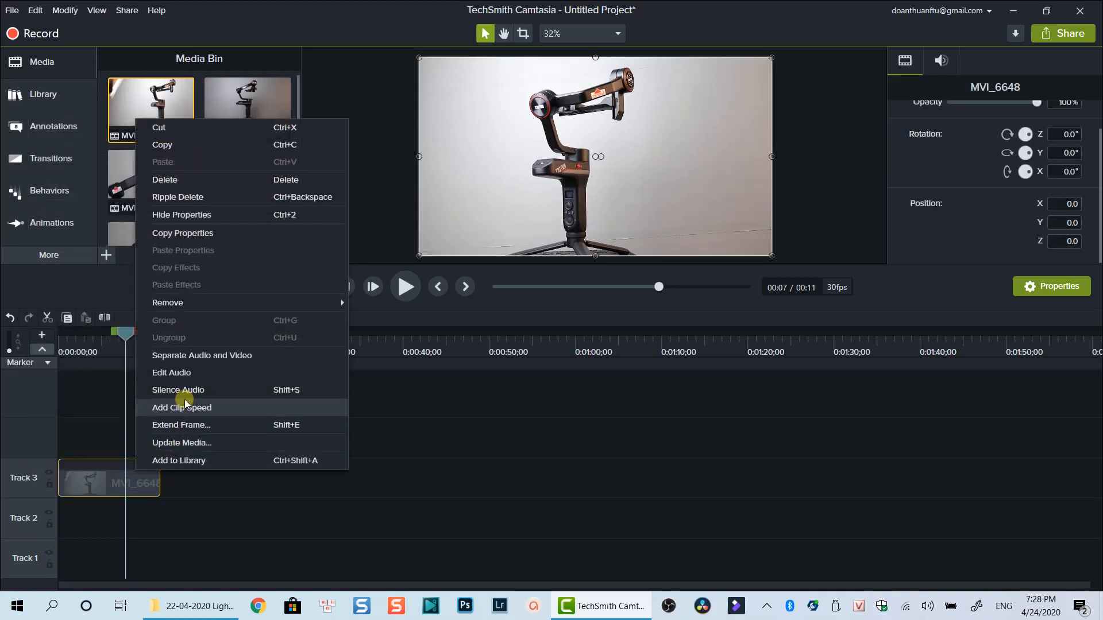
click(180, 407)
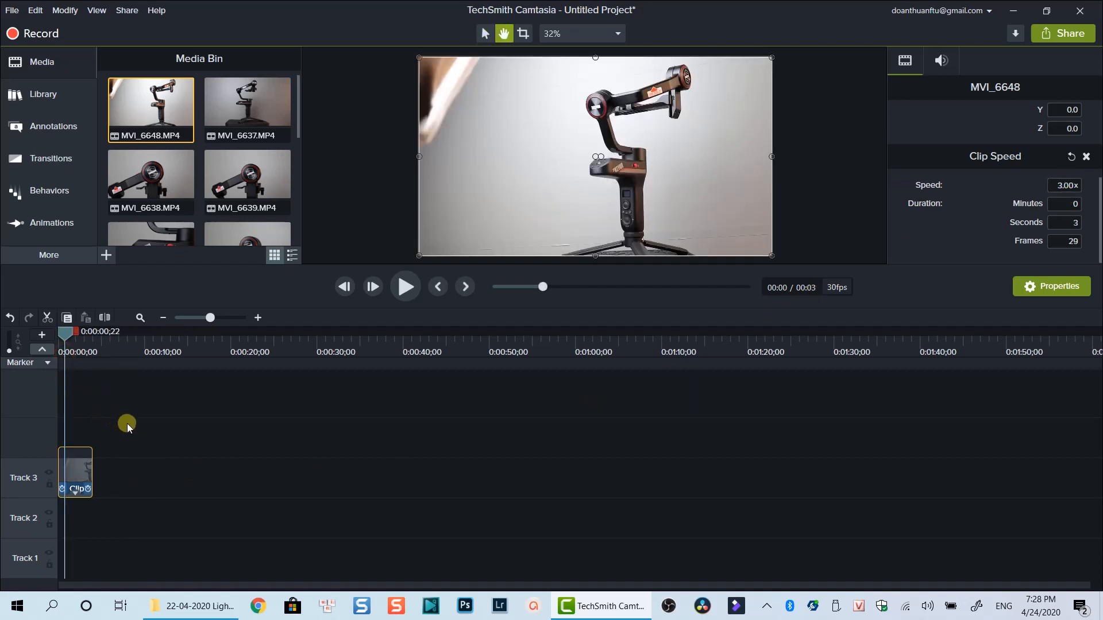
click(405, 286)
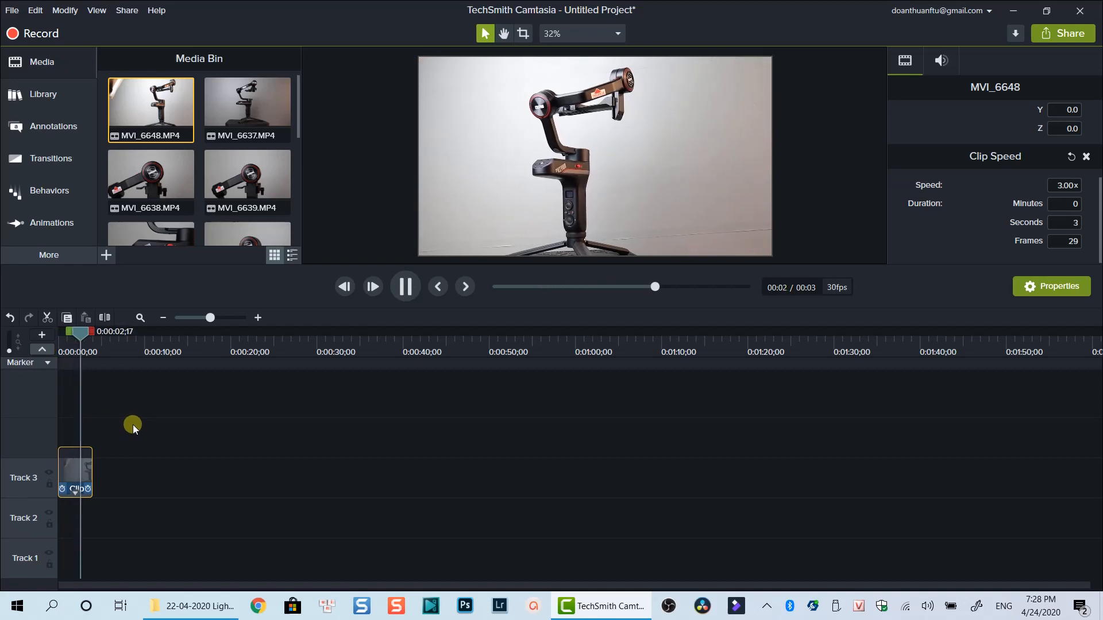
click(405, 286)
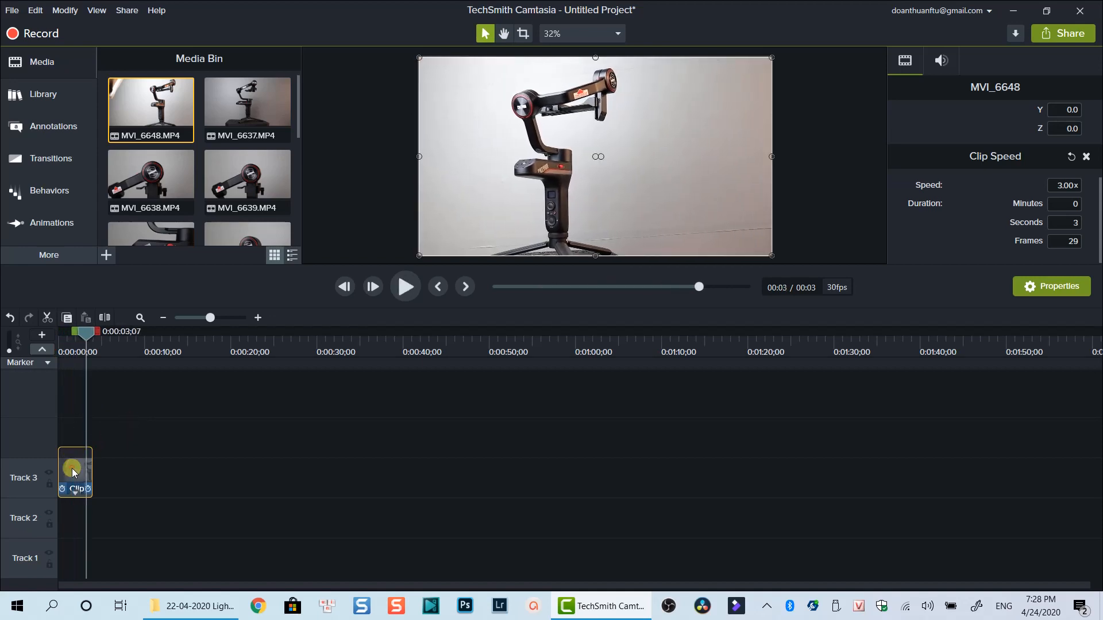
Remove the 3x Clip Speed from MVI_6648 and select it to check its properties.
right_click(74, 472)
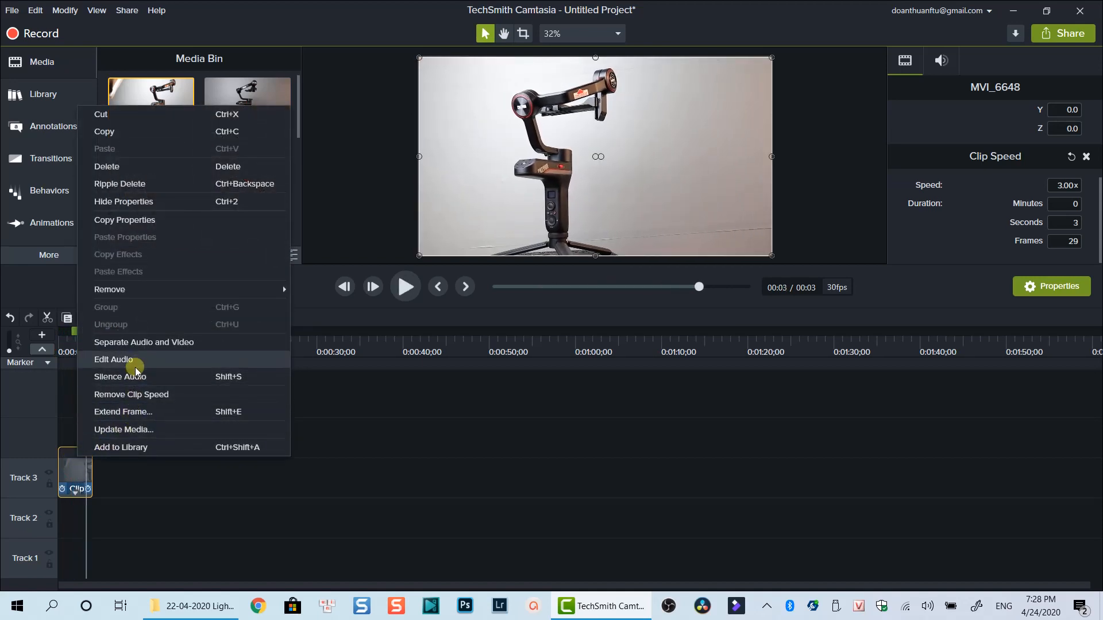
mouse_move(133, 394)
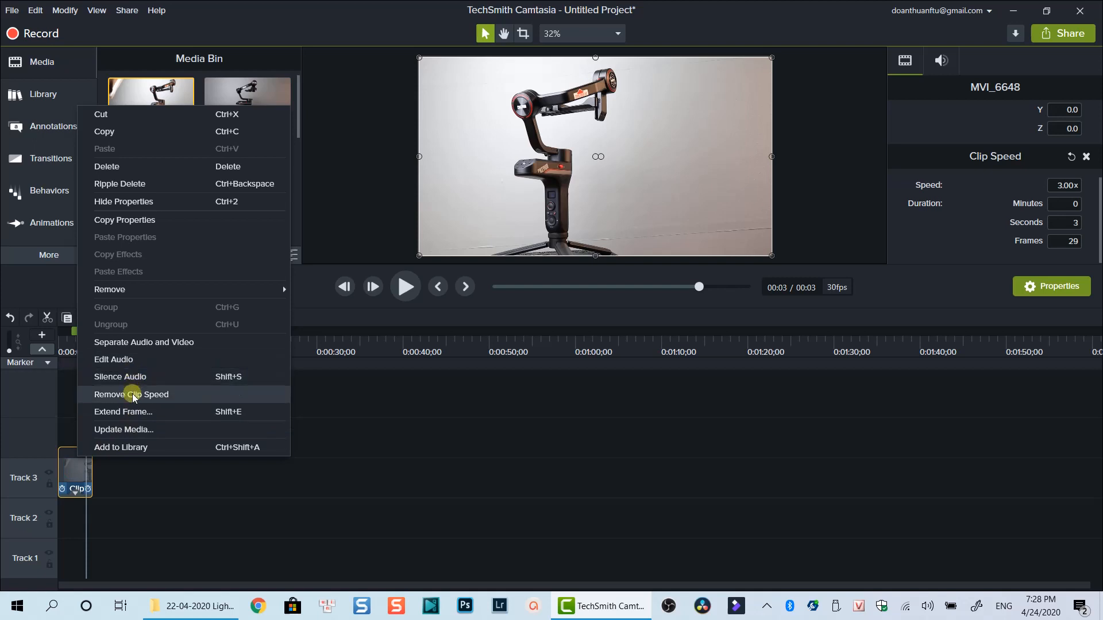
click(131, 395)
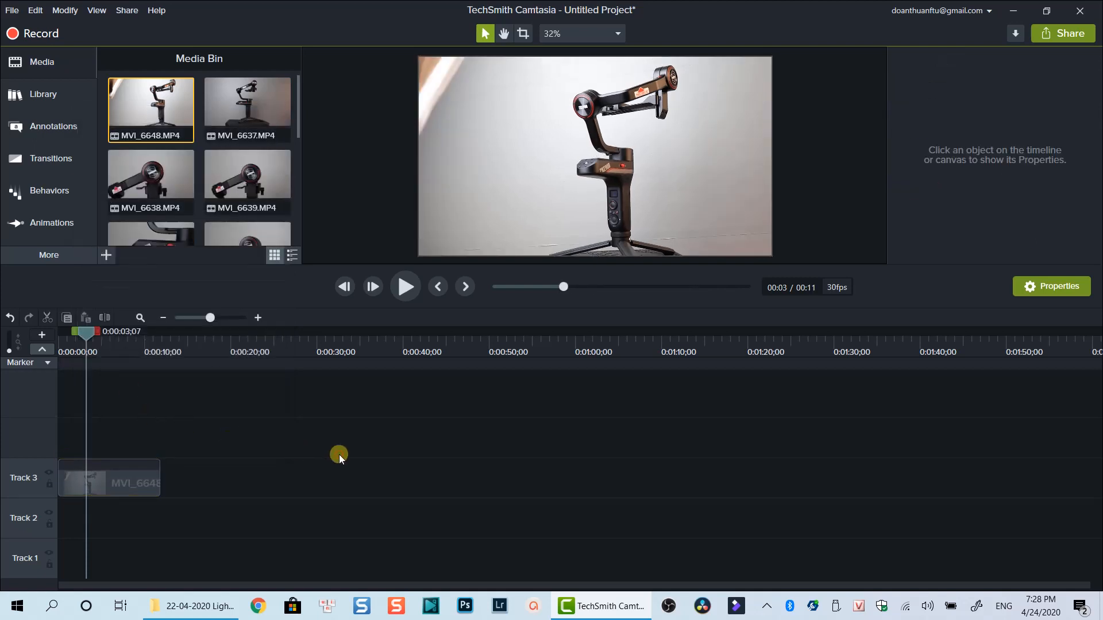
click(109, 480)
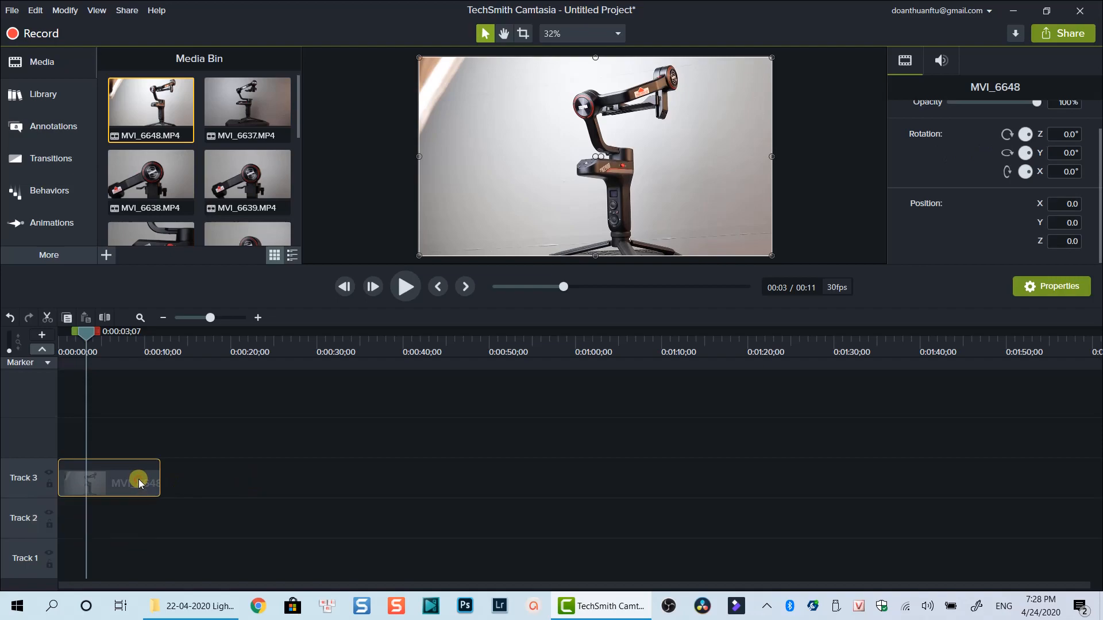